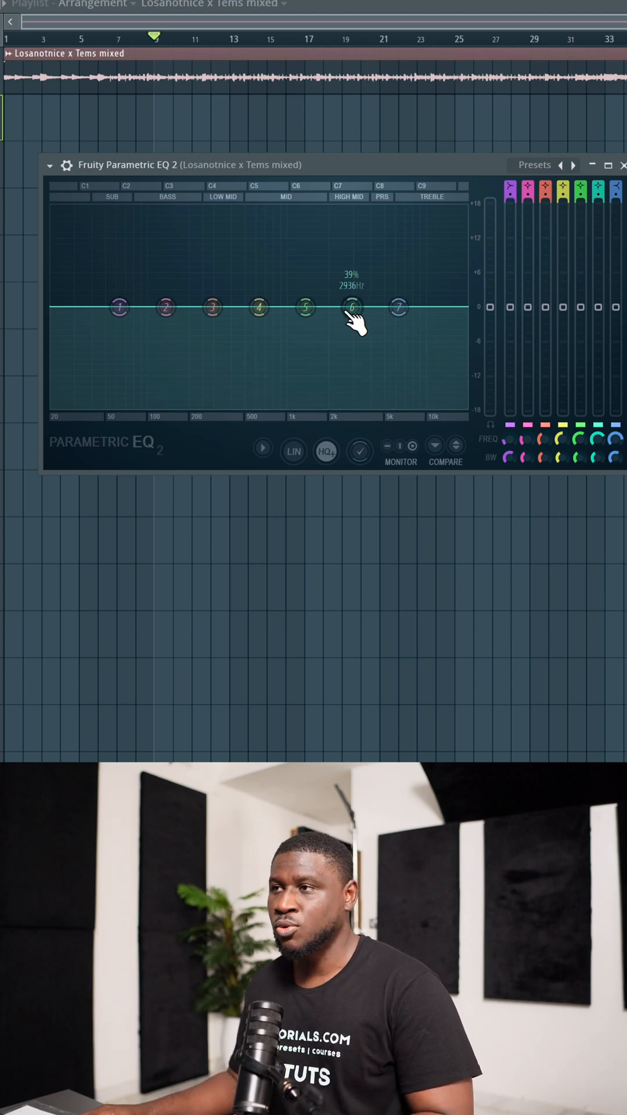
Audition band 6 with a boost, then set it to a slight dip around 3 kHz
drag(353, 307, 358, 282)
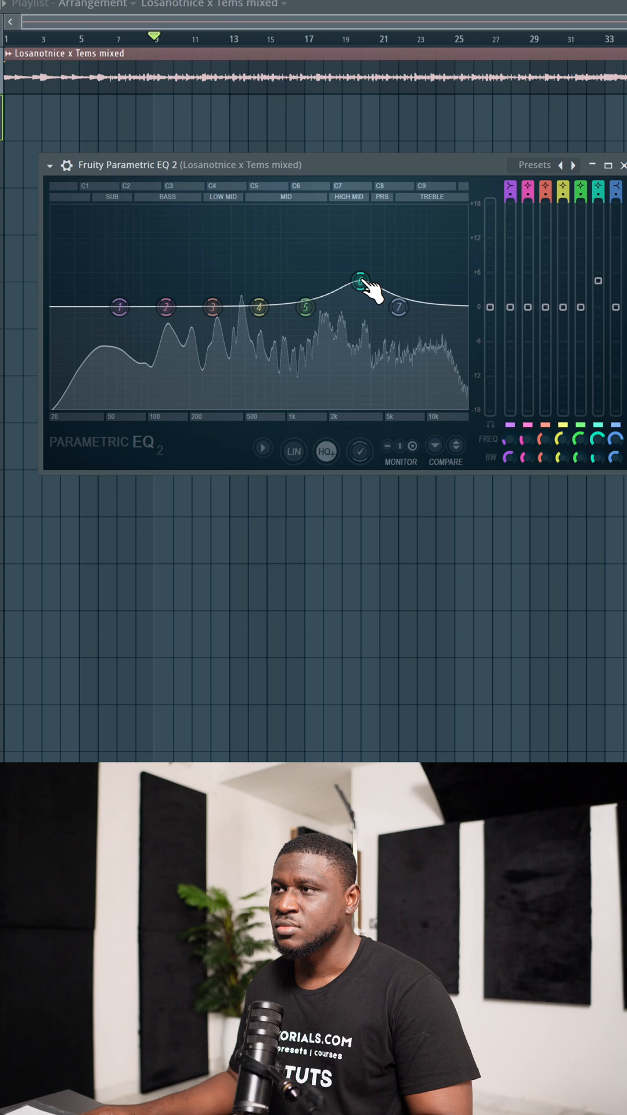
drag(361, 282, 361, 310)
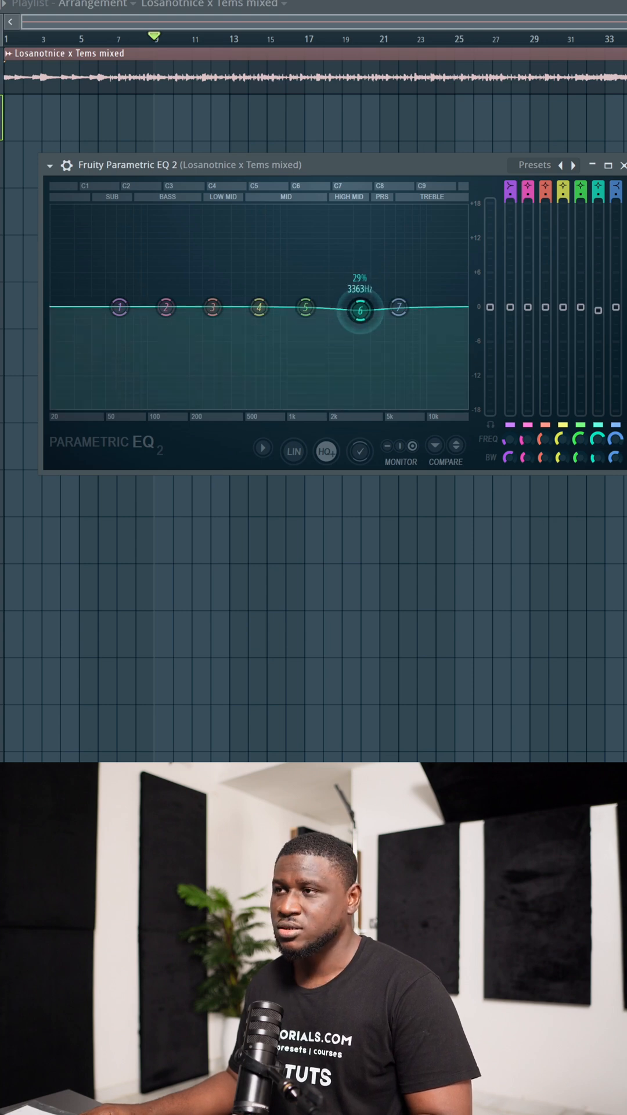
drag(361, 310, 349, 322)
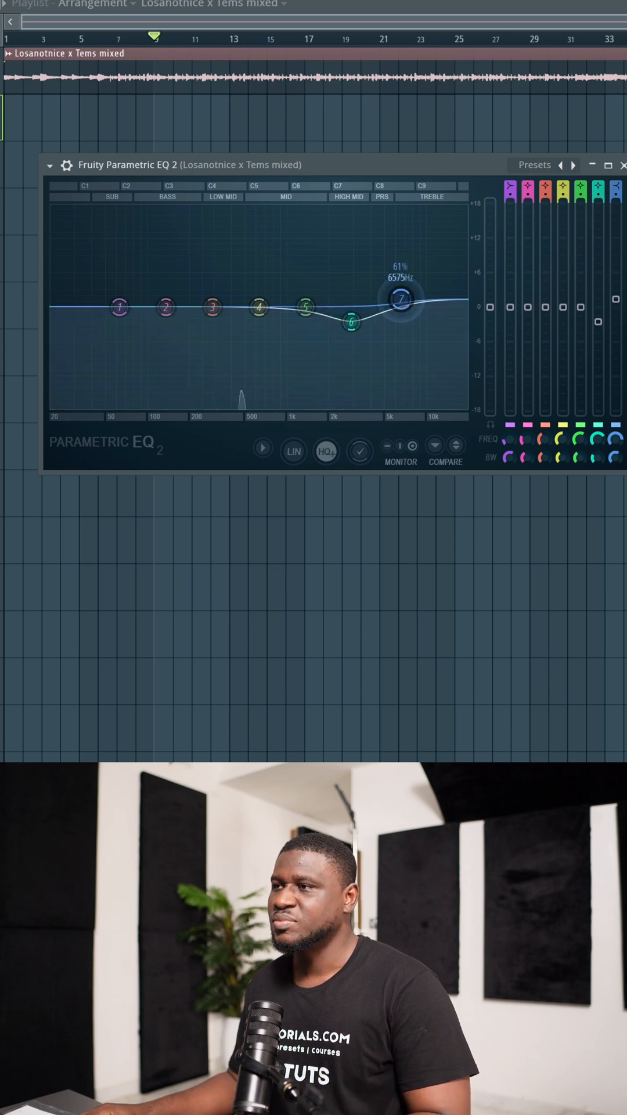
Raise band 7 at about 6575 Hz into a treble high-shelf boost
drag(400, 300, 390, 288)
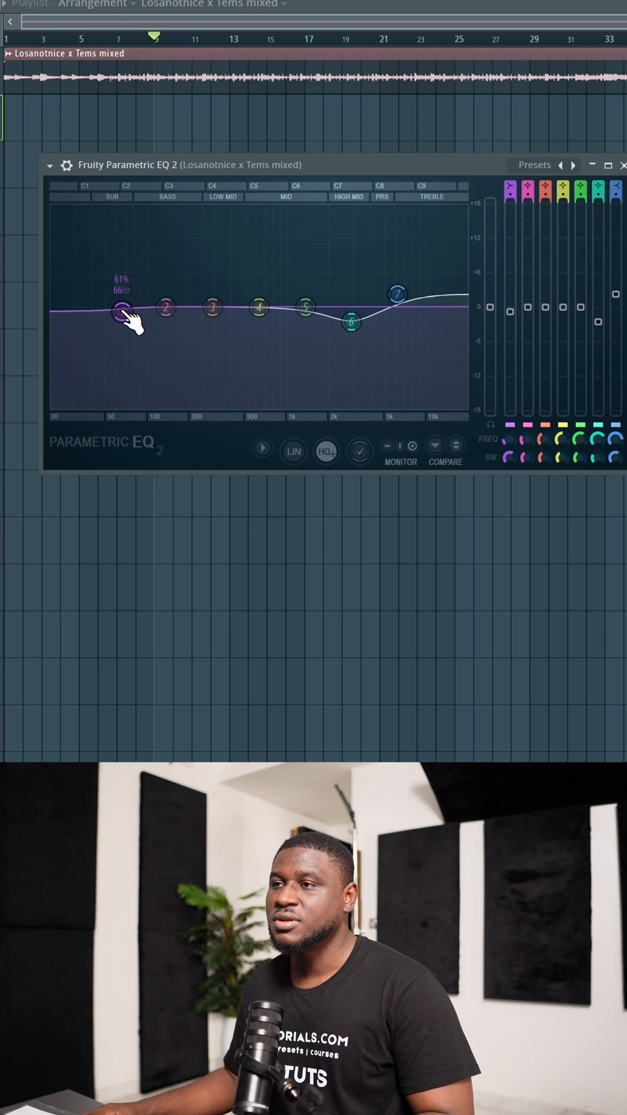
Set band 1's order to Steep 6 near 31 Hz and enable LIN linear-phase mode
right_click(121, 309)
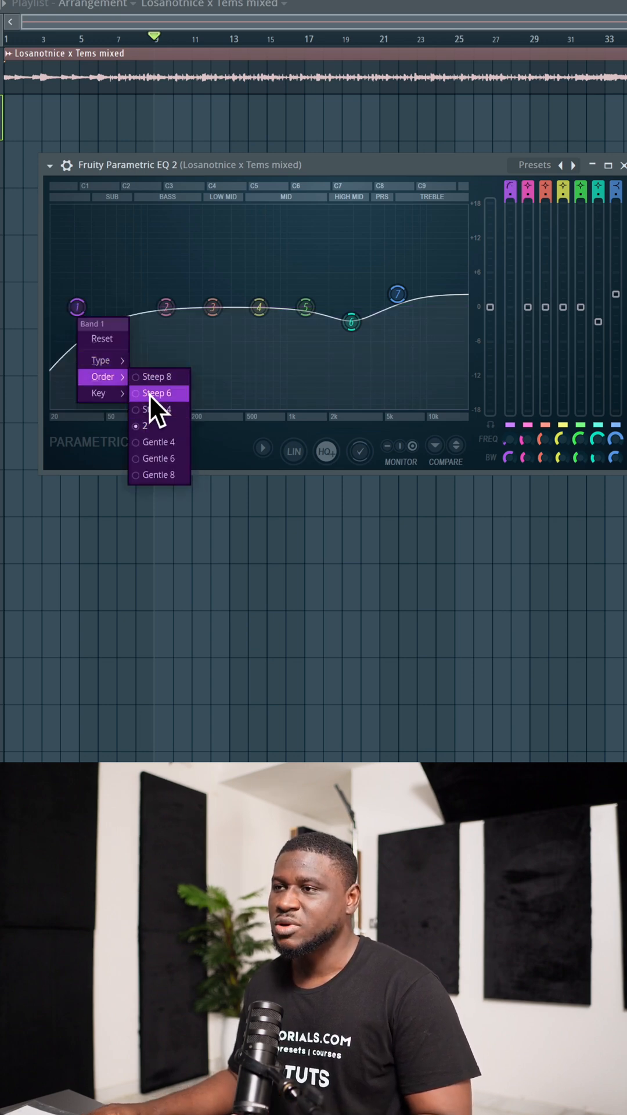
click(157, 393)
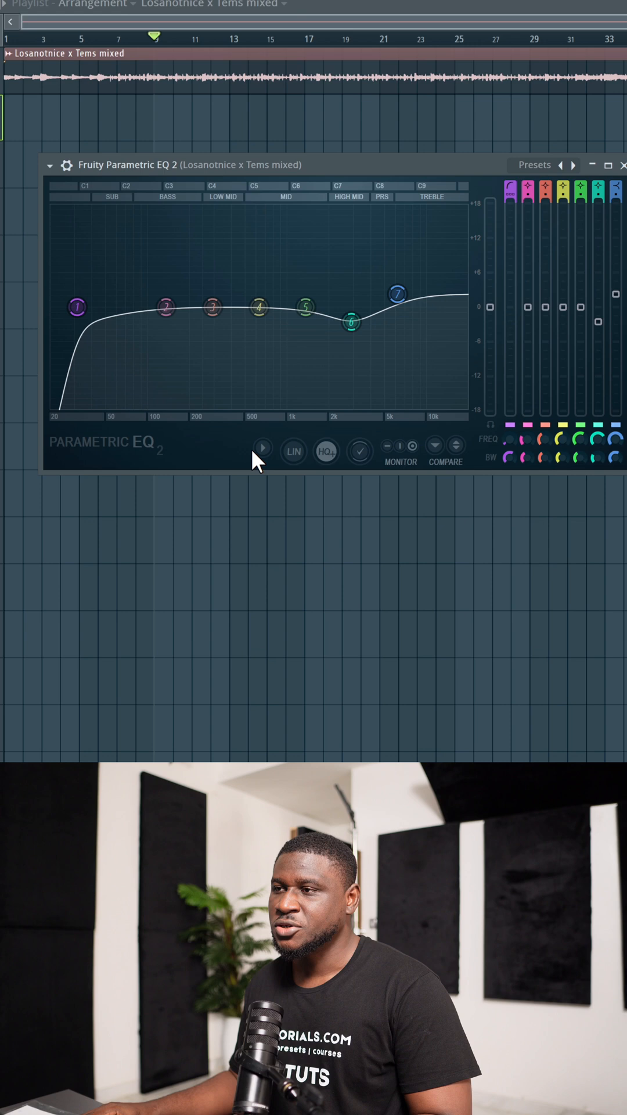
click(76, 306)
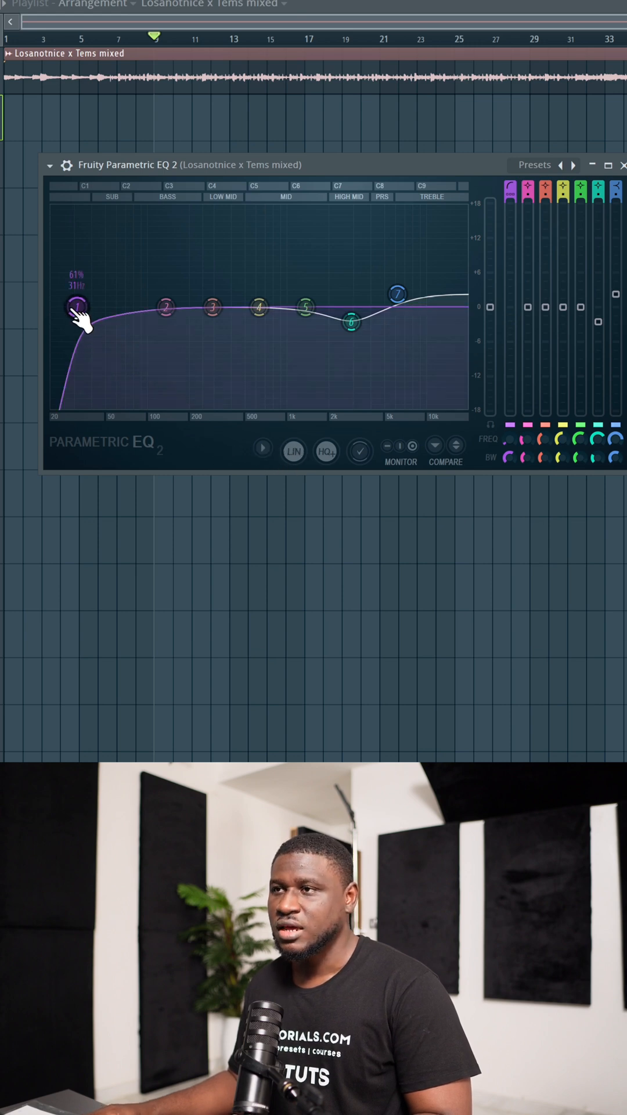